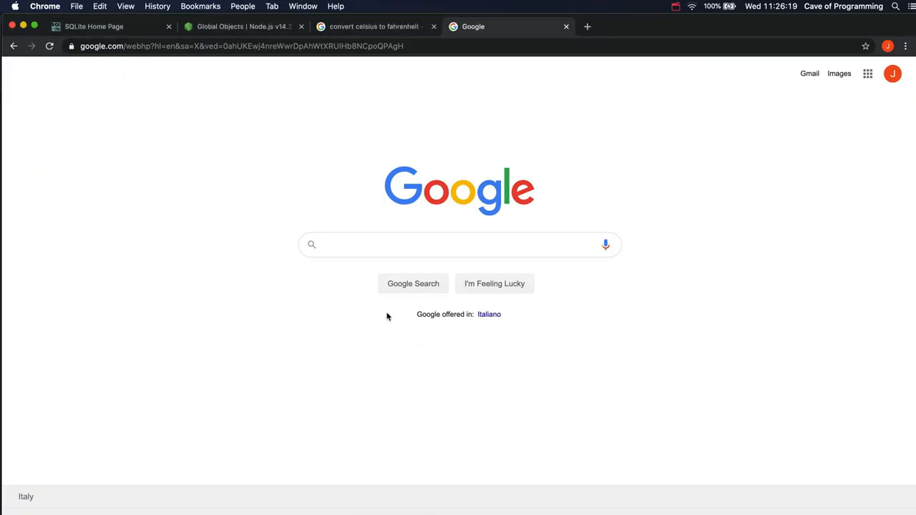
- Search Google for 'convert celsius to fahrenheit'
{"action": "type", "text": "c"}
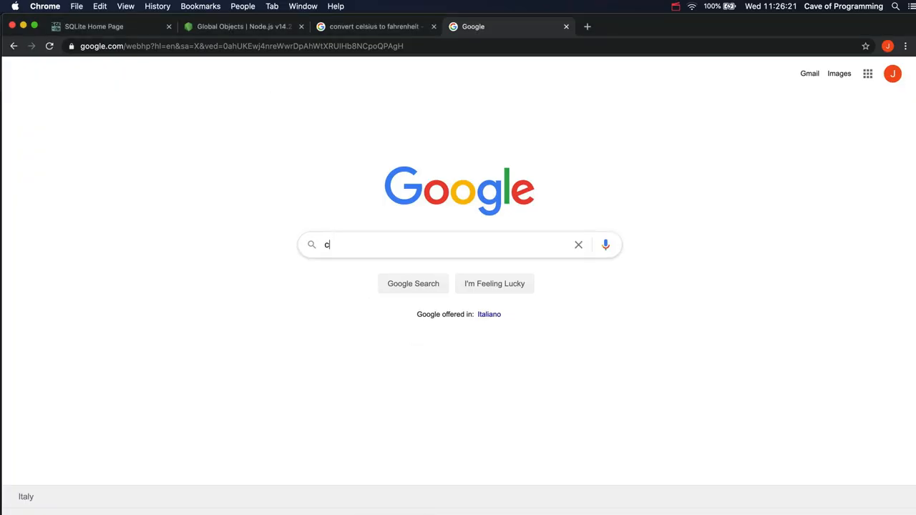
{"action": "type", "text": "onvert celsius to fahrenthei"}
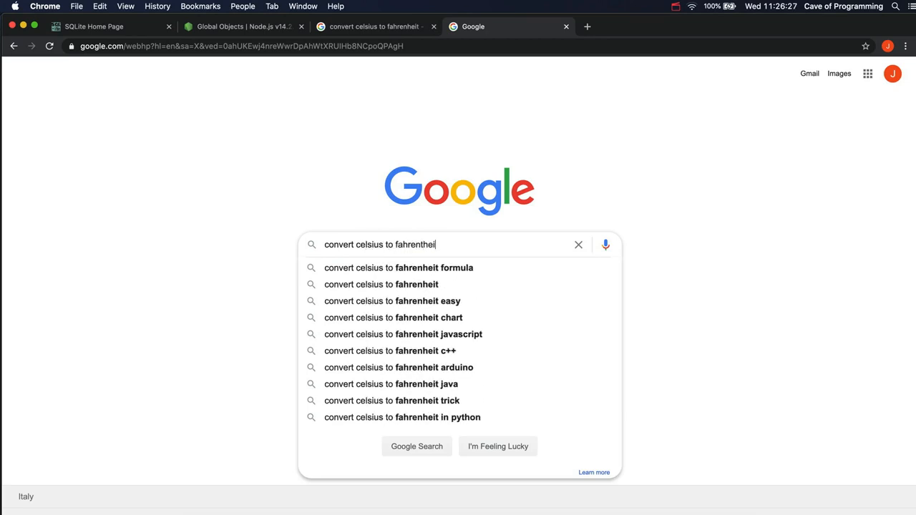
{"action": "key", "text": "enter"}
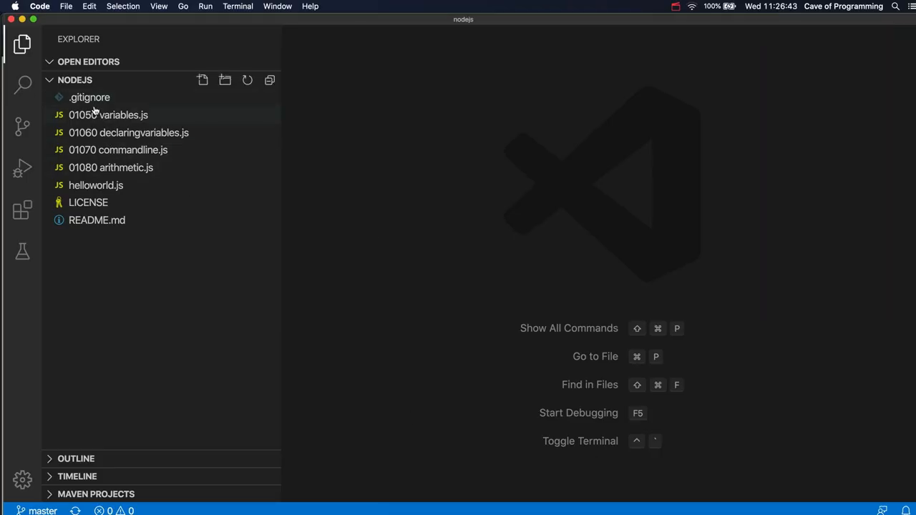
{"action": "mouse_move", "coordinate": [109, 114]}
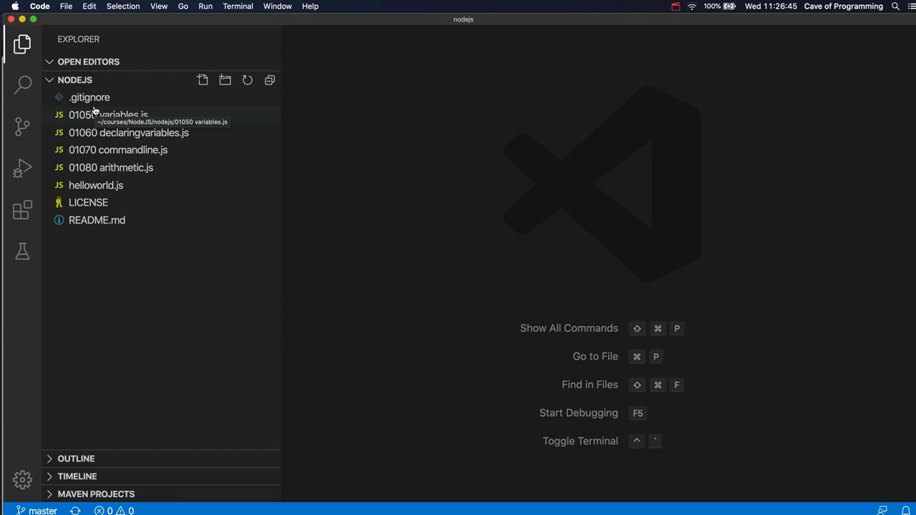
{"action": "mouse_move", "coordinate": [352, 146]}
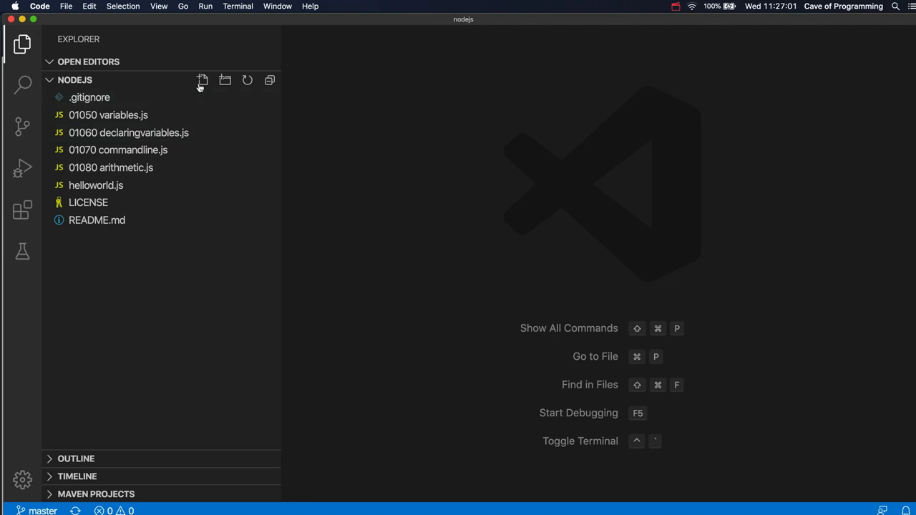
{"action": "mouse_move", "coordinate": [401, 186]}
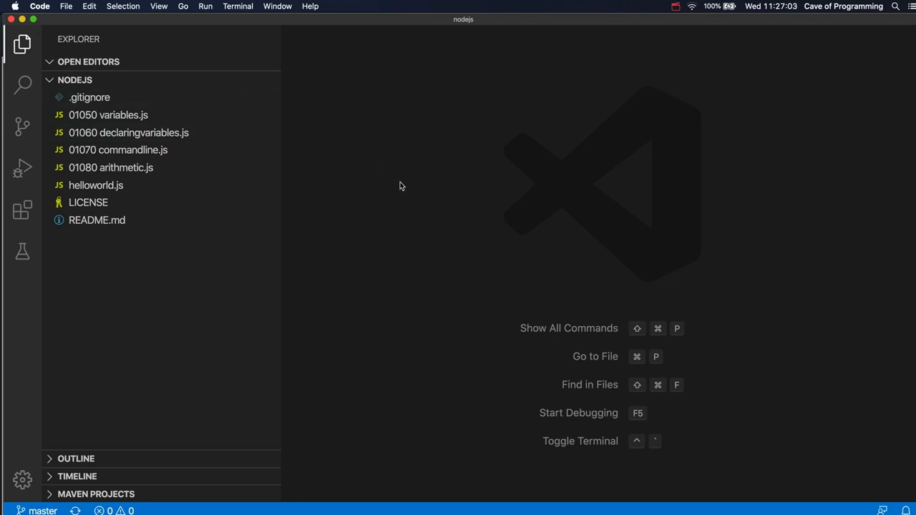
{"action": "mouse_move", "coordinate": [466, 177]}
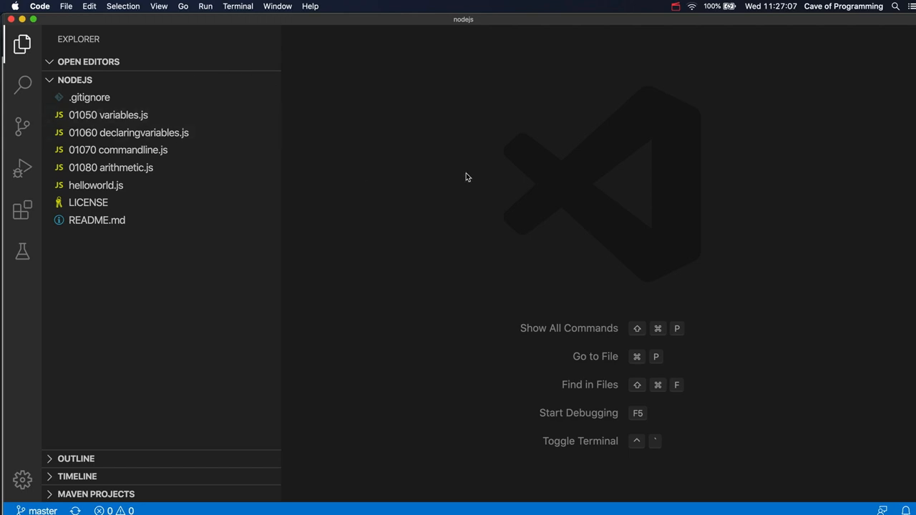
{"action": "mouse_move", "coordinate": [405, 78]}
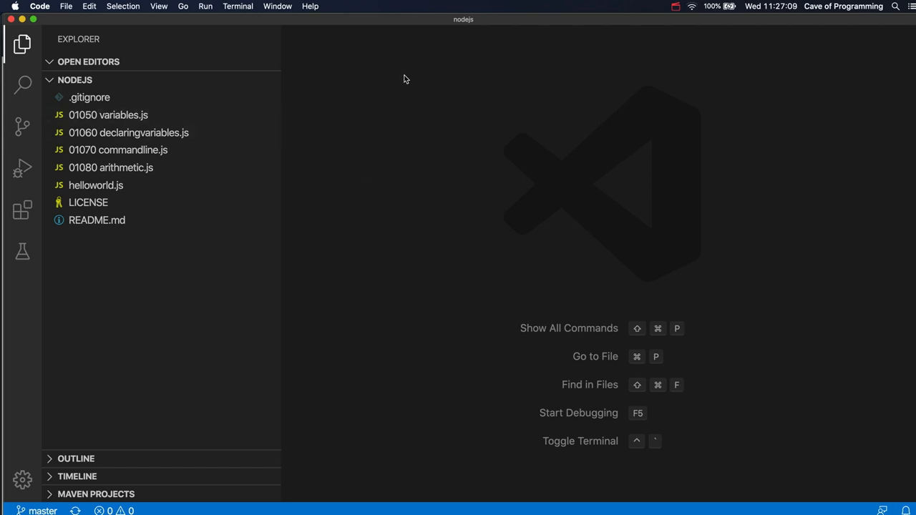
- Collapse the Explorer sidebar so only the empty editor area remains
{"action": "left_click", "coordinate": [23, 43]}
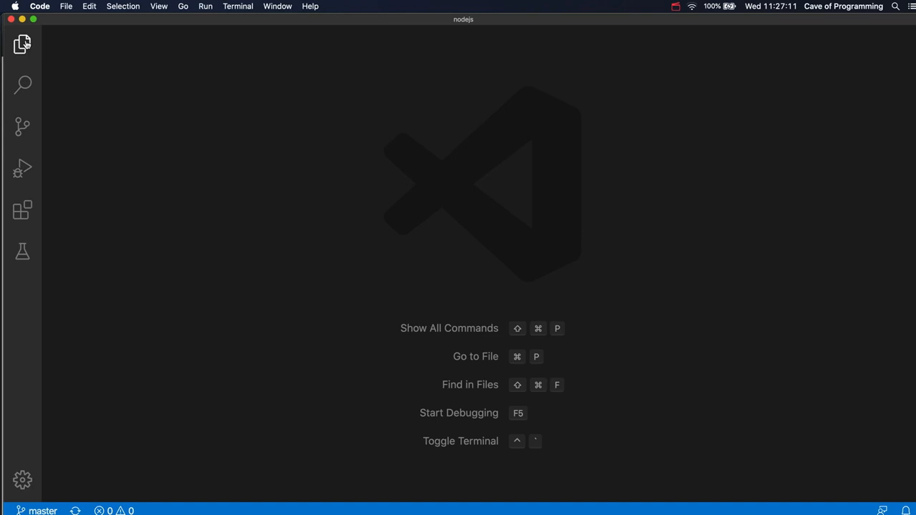
- Create a new file convert_temp.js in the nodejs project via the Explorer
{"action": "left_click", "coordinate": [23, 43]}
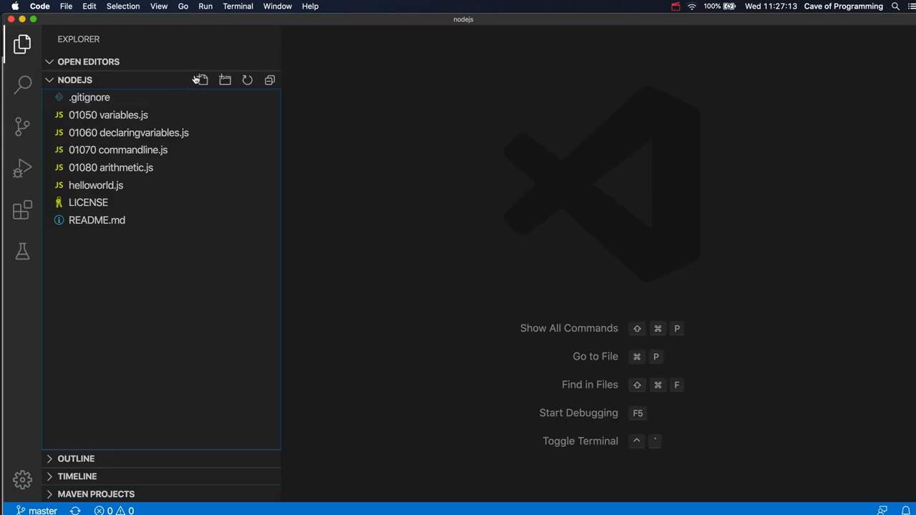
{"action": "left_click", "coordinate": [200, 80]}
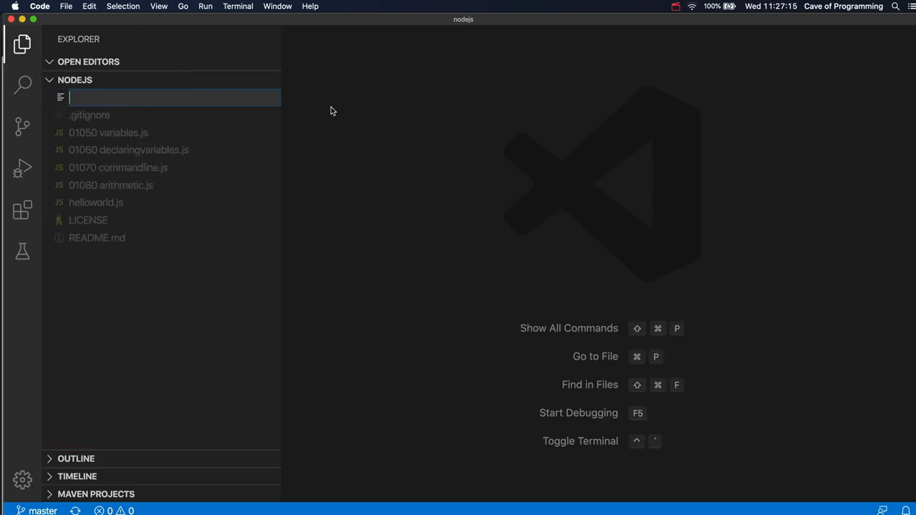
{"action": "type", "text": "convertt"}
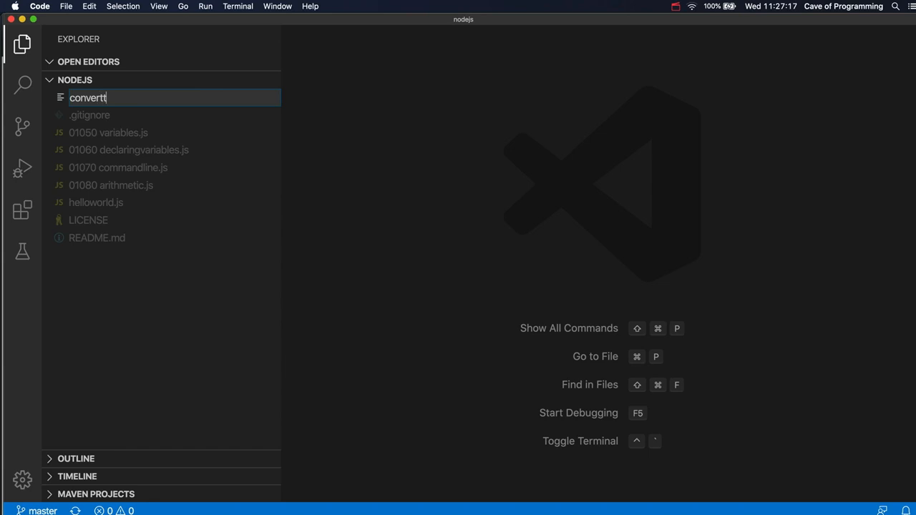
{"action": "type", "text": "emp"}
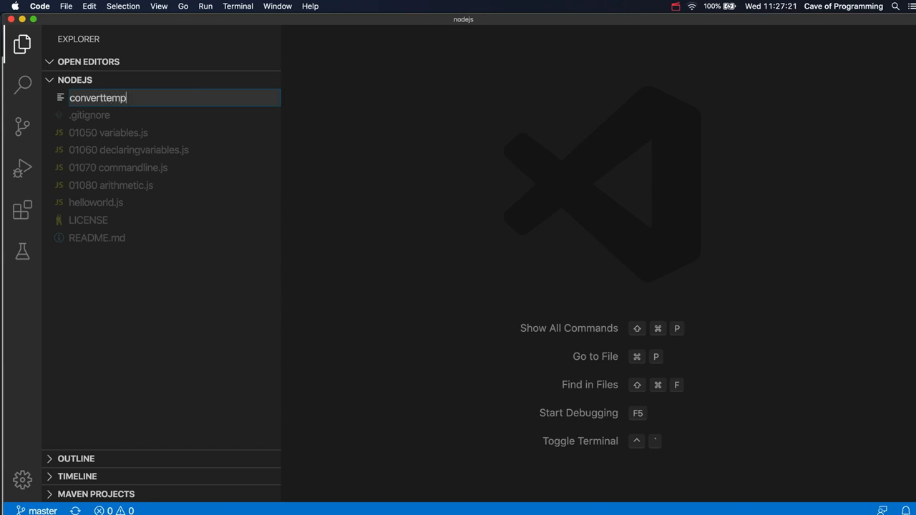
{"action": "type", "text": ".js"}
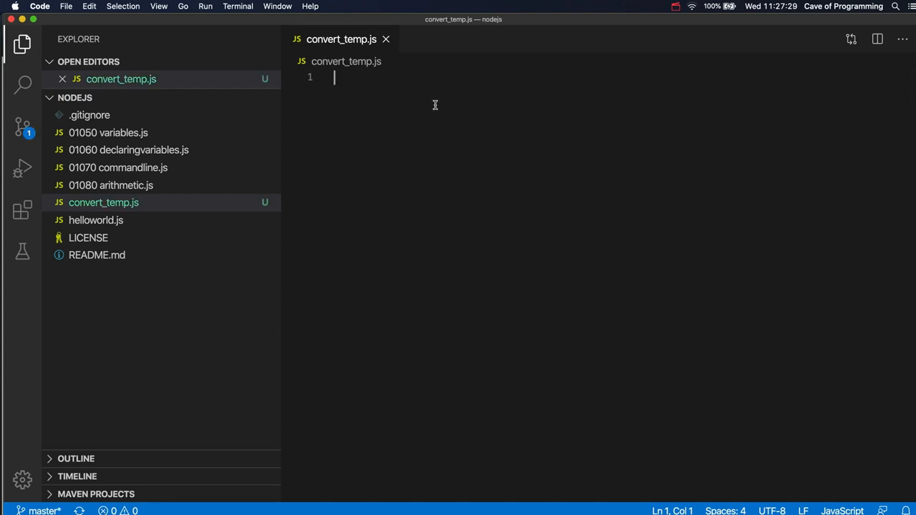
- Begin convert_temp.js with the "use strict"; directive followed by blank lines
{"action": "type", "text": "\"use strict\""}
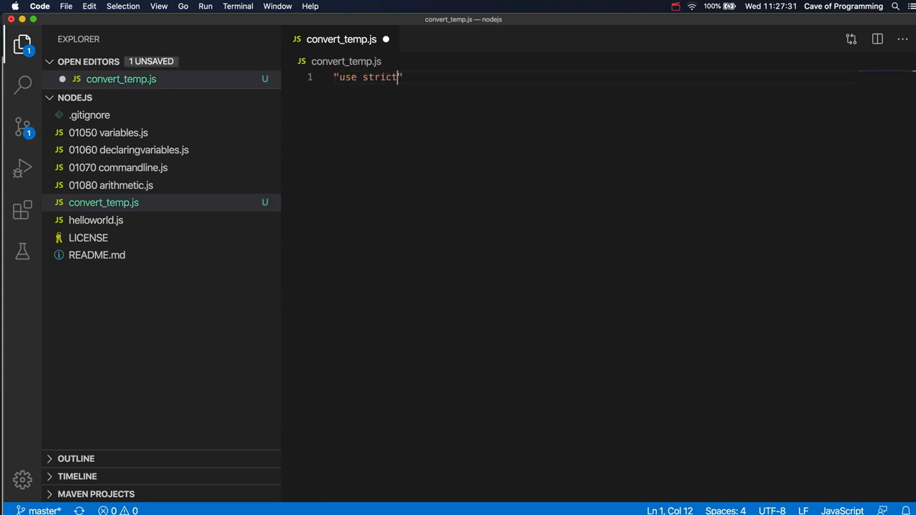
{"action": "type", "text": ";"}
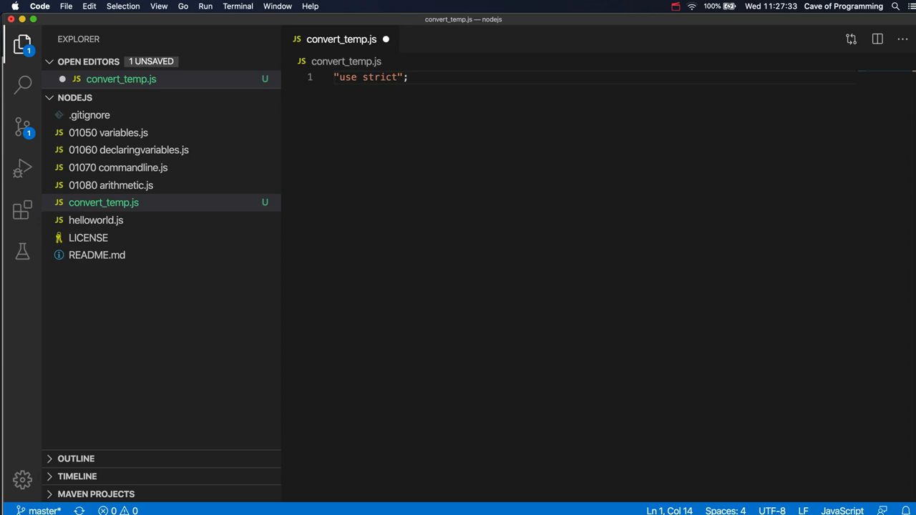
{"action": "key", "text": "enter"}
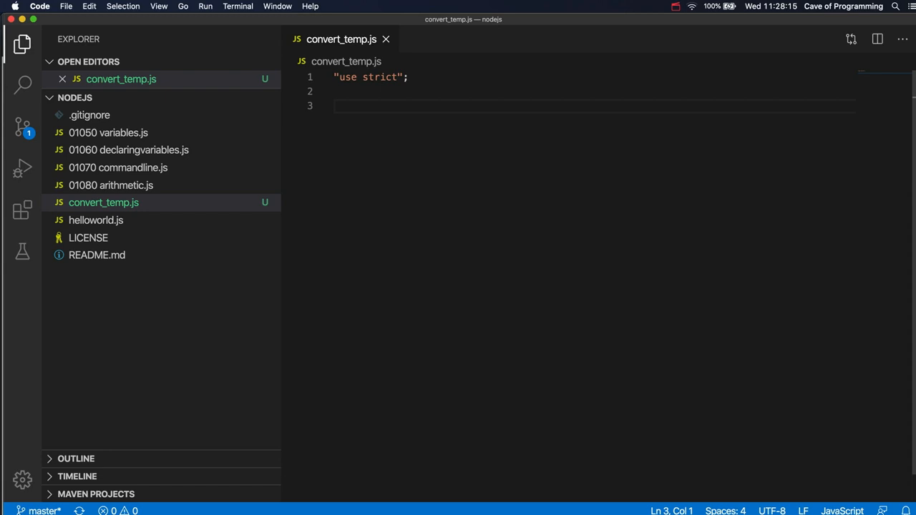
- Declare let celsius = process.argv[2]; and add console.log(celsius) below it
{"action": "type", "text": "let c"}
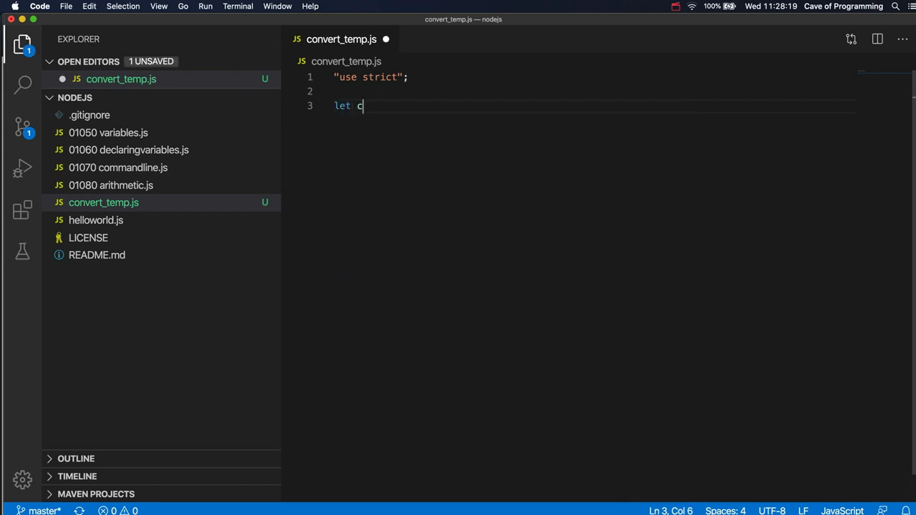
{"action": "type", "text": "elsisu"}
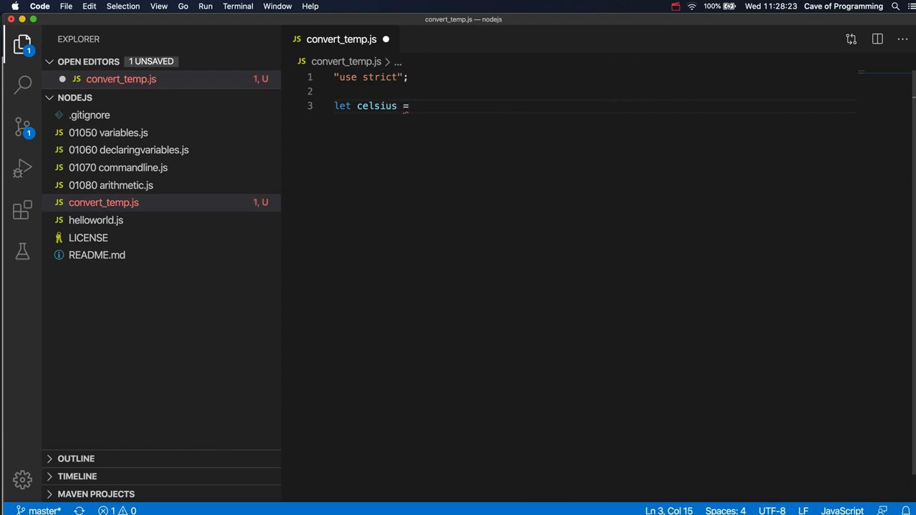
{"action": "type", "text": "process.a"}
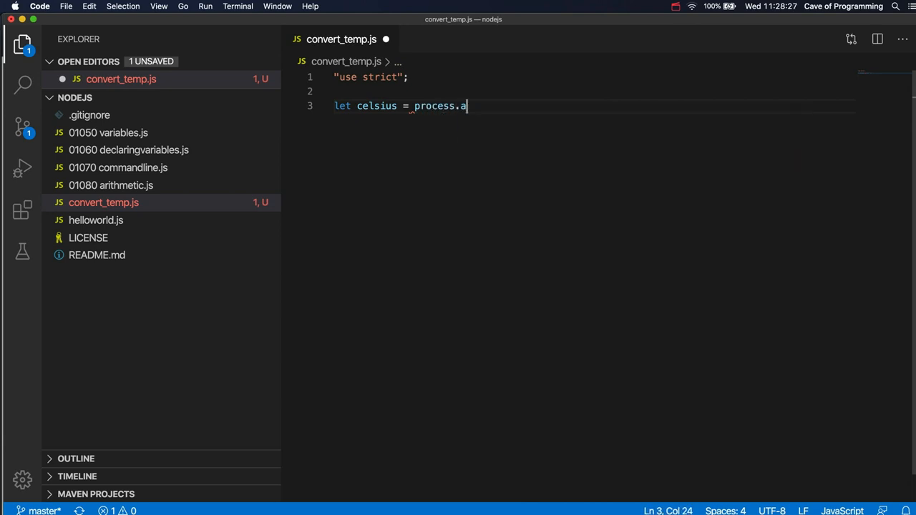
{"action": "type", "text": "rgv[2];"}
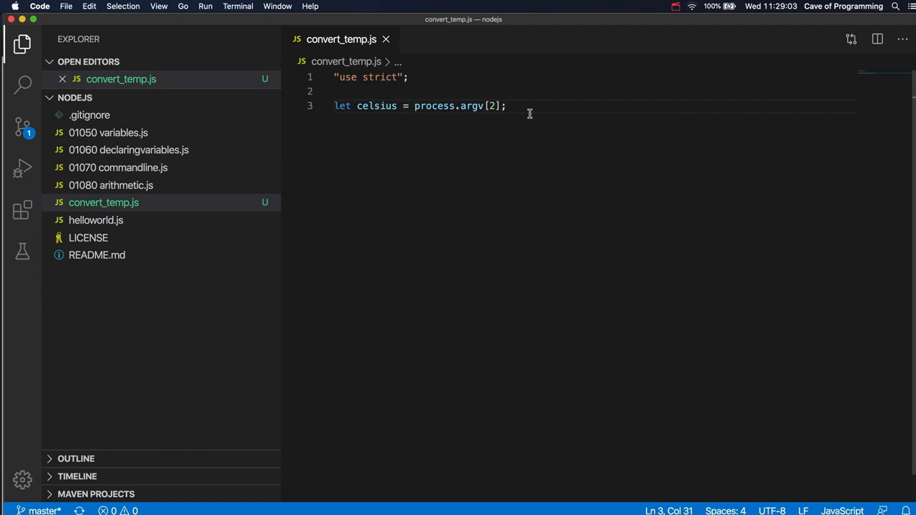
{"action": "mouse_move", "coordinate": [510, 126]}
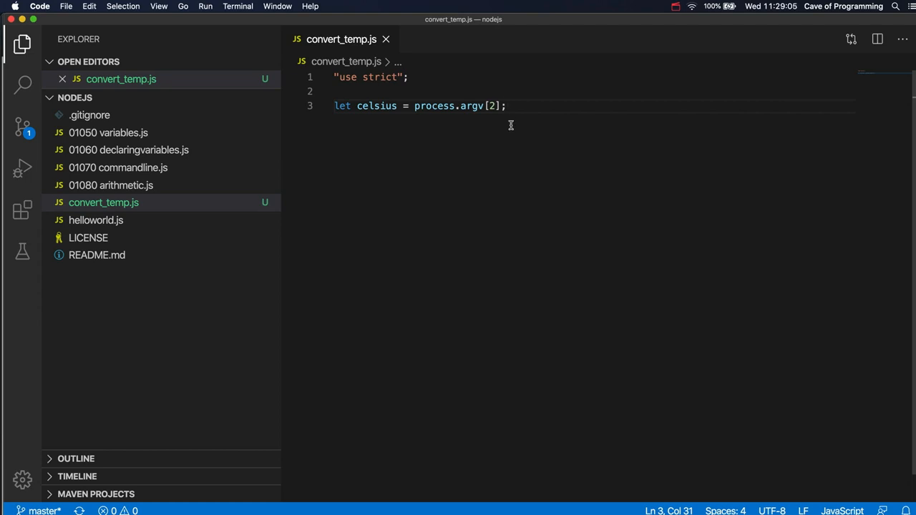
{"action": "type", "text": "console.log"}
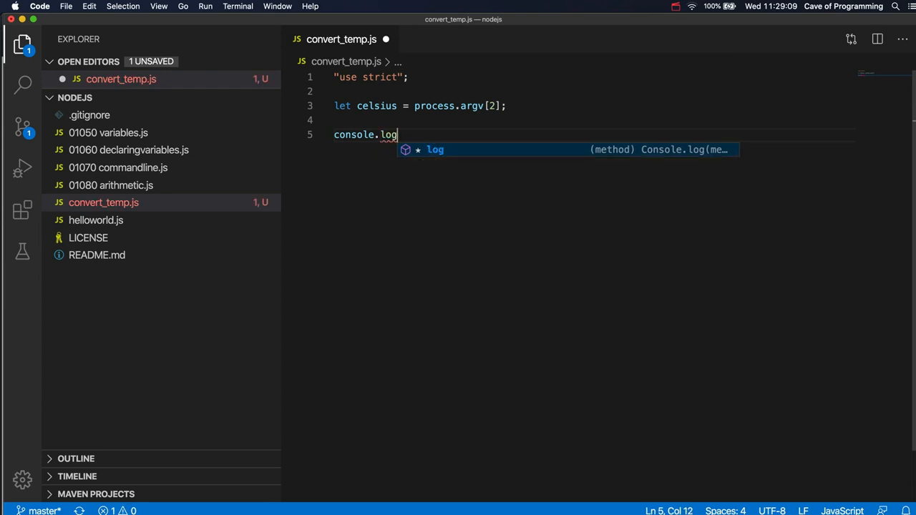
{"action": "type", "text": "(celsius)"}
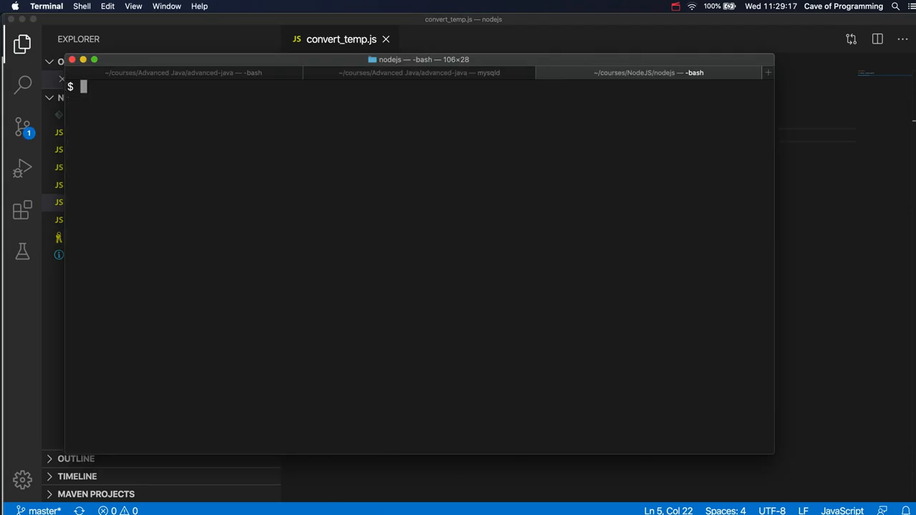
- Run node convert_temp.js 21 in Terminal, see 21 printed, and return to the editor
{"action": "type", "text": "node convert_temp.js"}
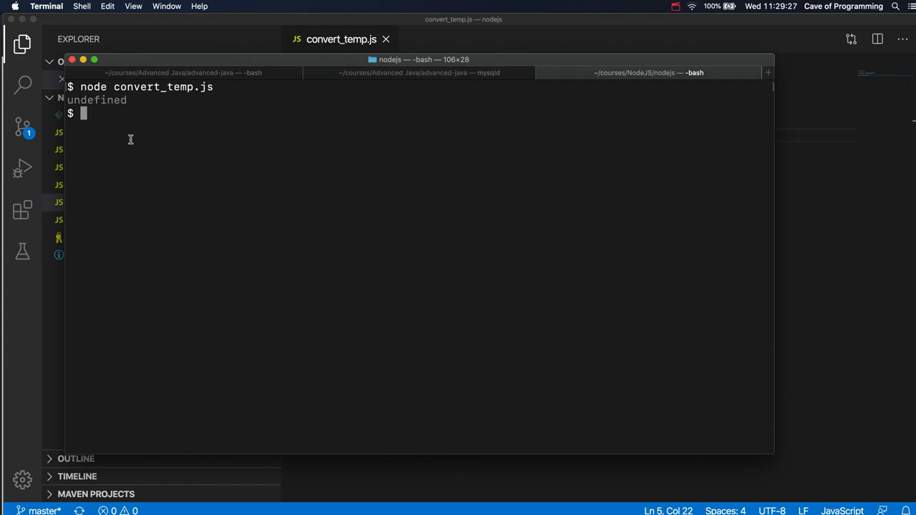
{"action": "type", "text": "node convert_temp.js 2"}
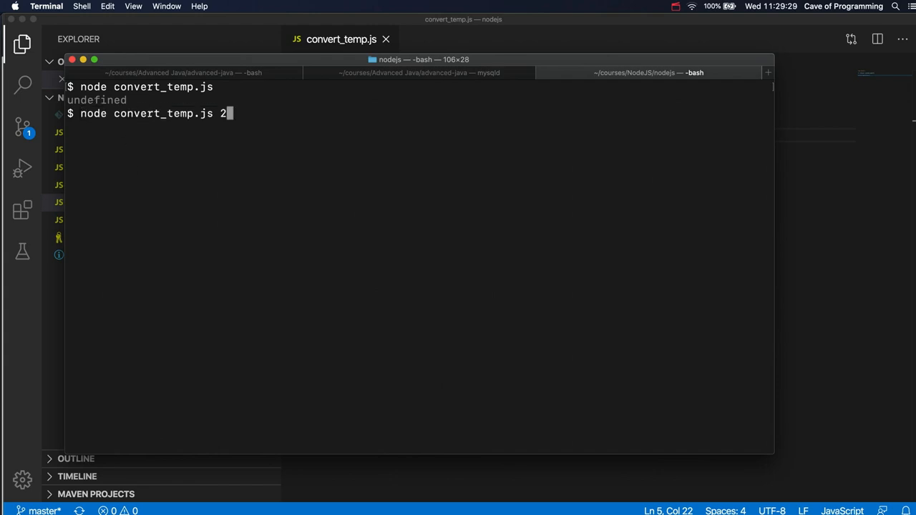
{"action": "type", "text": "1"}
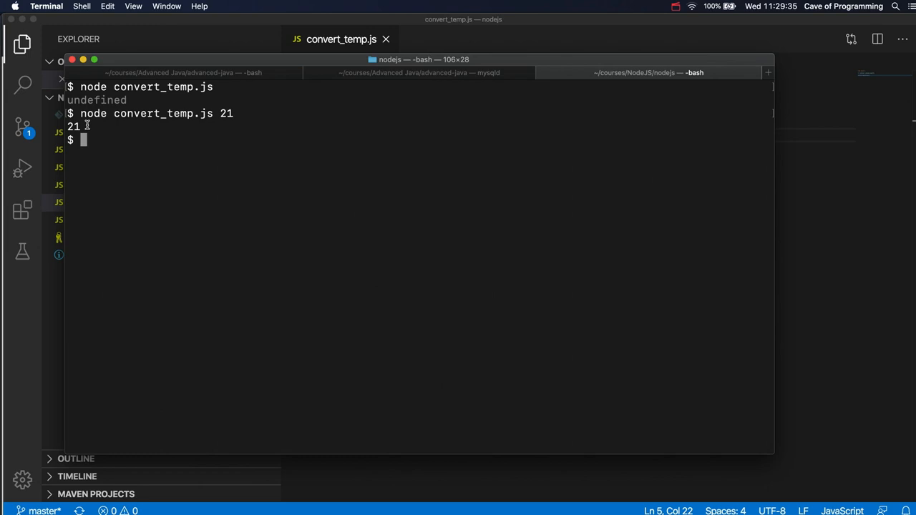
{"action": "left_click", "coordinate": [88, 132]}
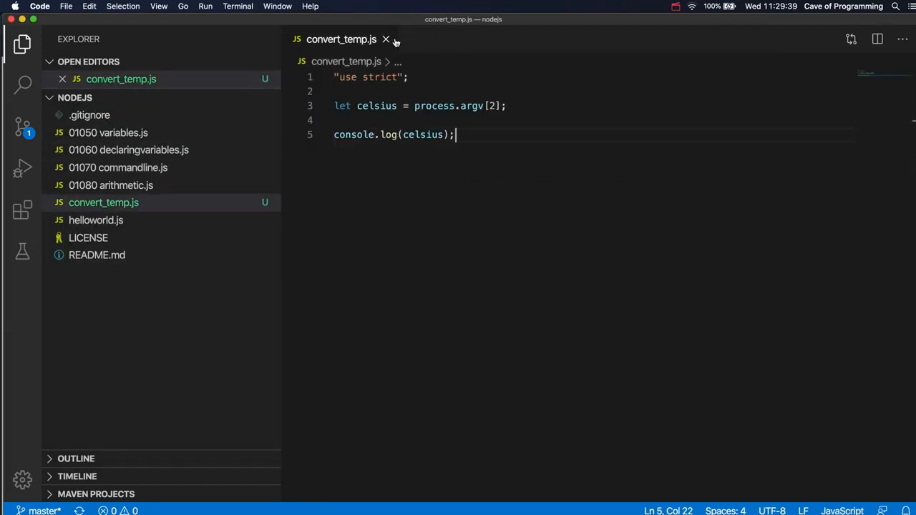
- Replace the logging line with let fahrenheit = celsius * 5/9 + 32;
{"action": "double_click", "coordinate": [422, 135]}
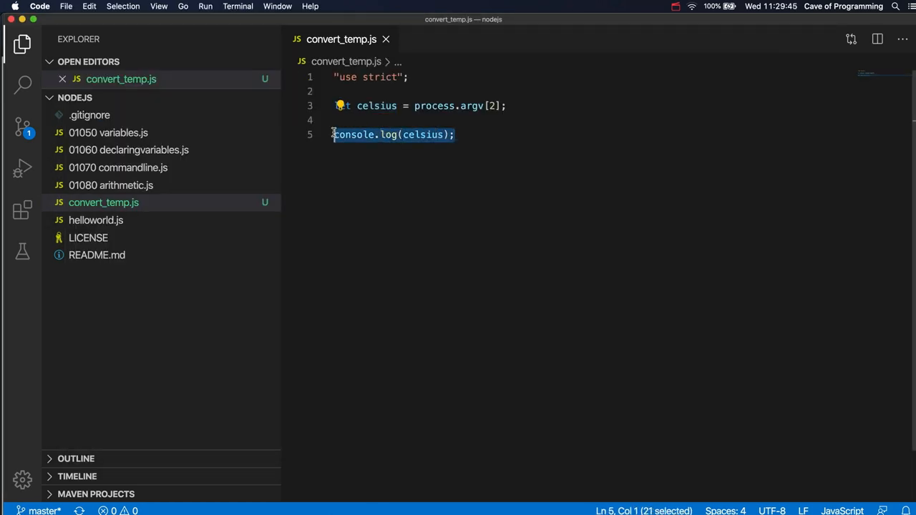
{"action": "type", "text": "let fah"}
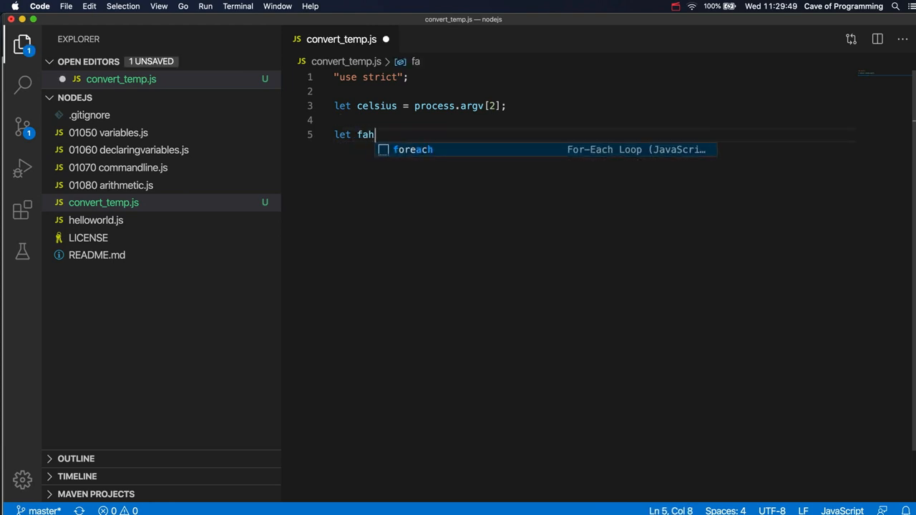
{"action": "type", "text": "ren"}
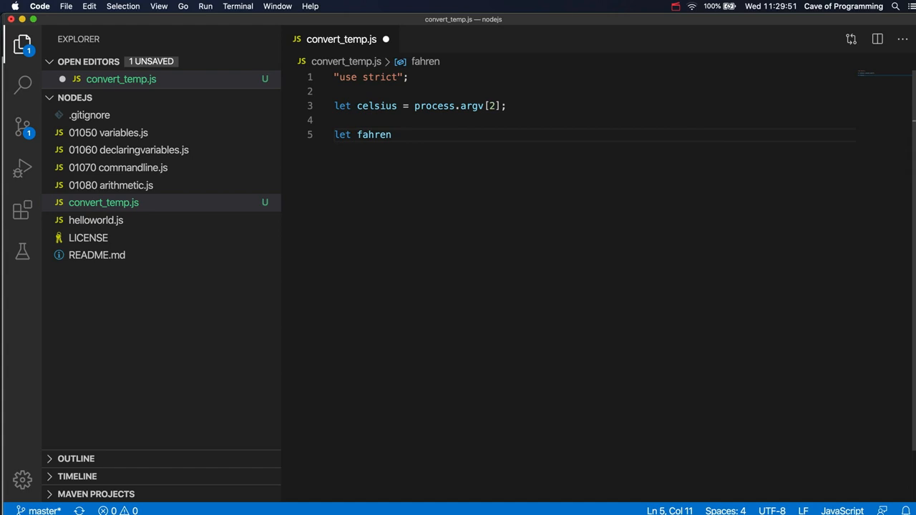
{"action": "type", "text": "heit ="}
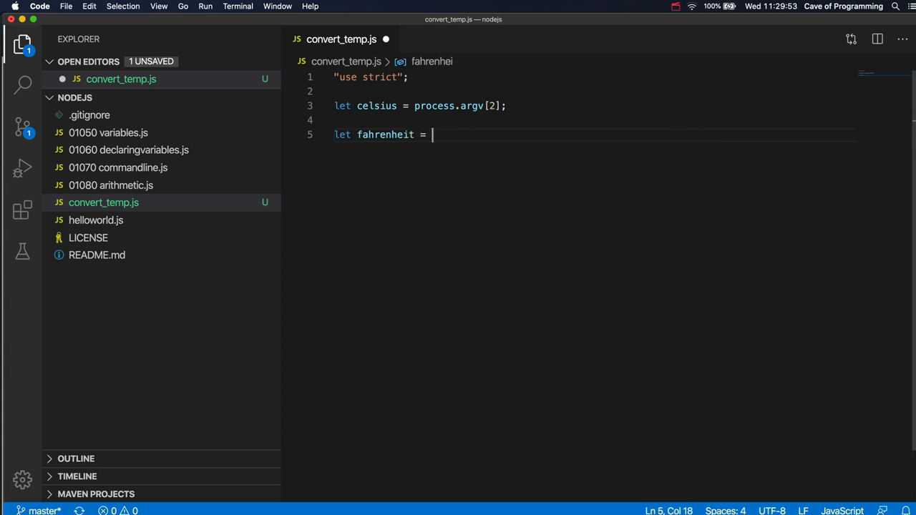
{"action": "type", "text": "celsius"}
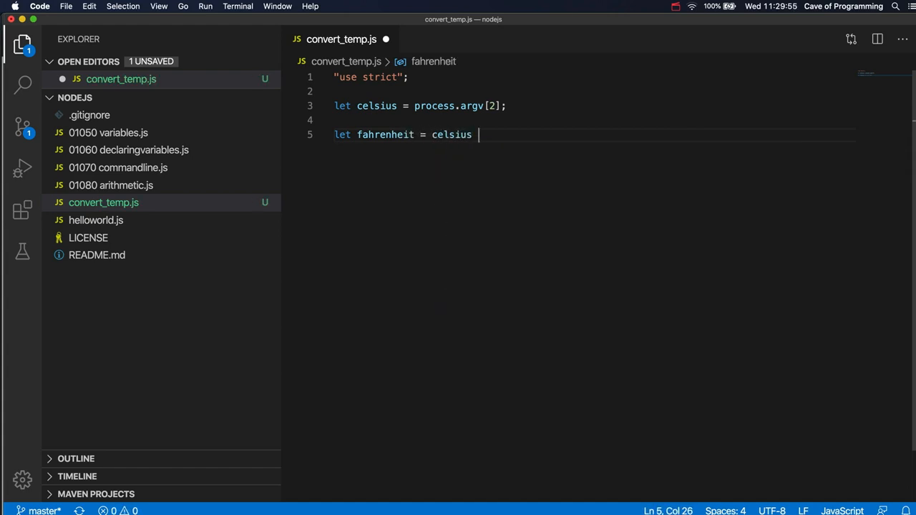
{"action": "type", "text": "* 5/"}
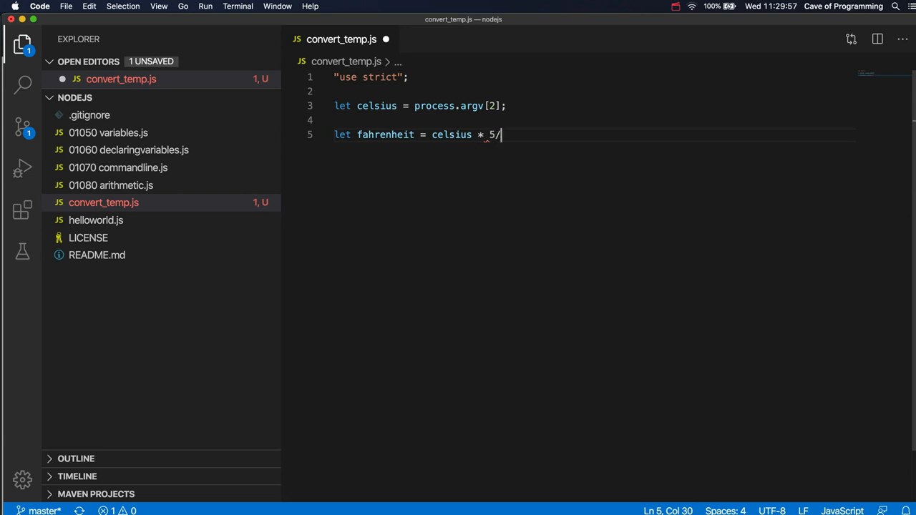
{"action": "type", "text": "9"}
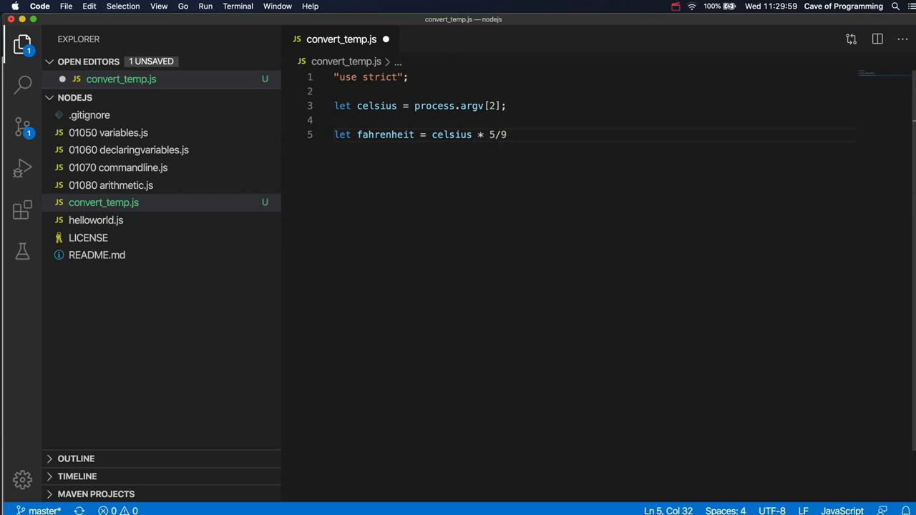
{"action": "type", "text": "+ 32;"}
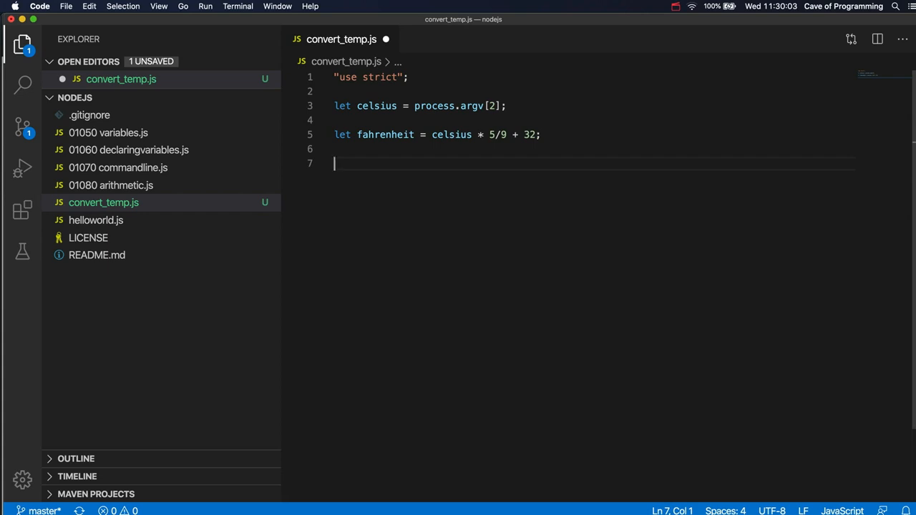
- Add console.log(celsius, "in celsius is", fahrenheit, "Fahrenheit"); using the IntelliSense suggestion
{"action": "type", "text": "consol"}
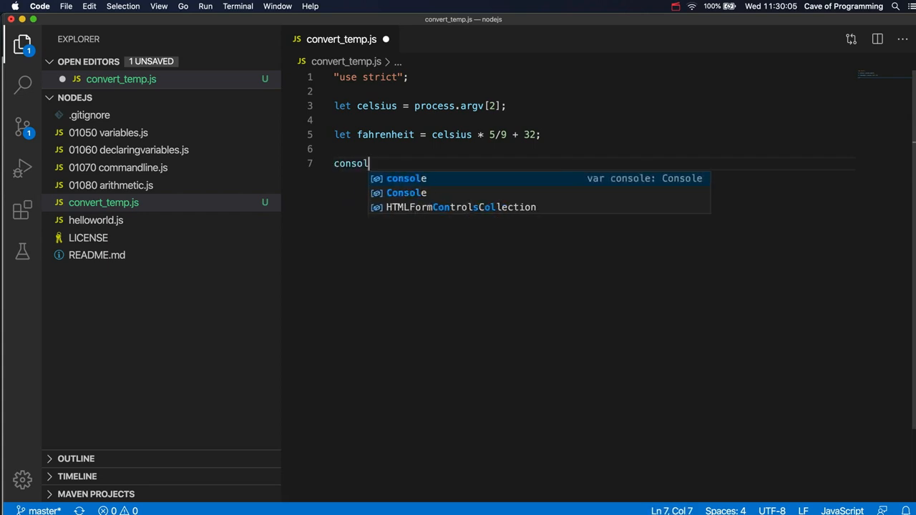
{"action": "type", "text": ".log("}
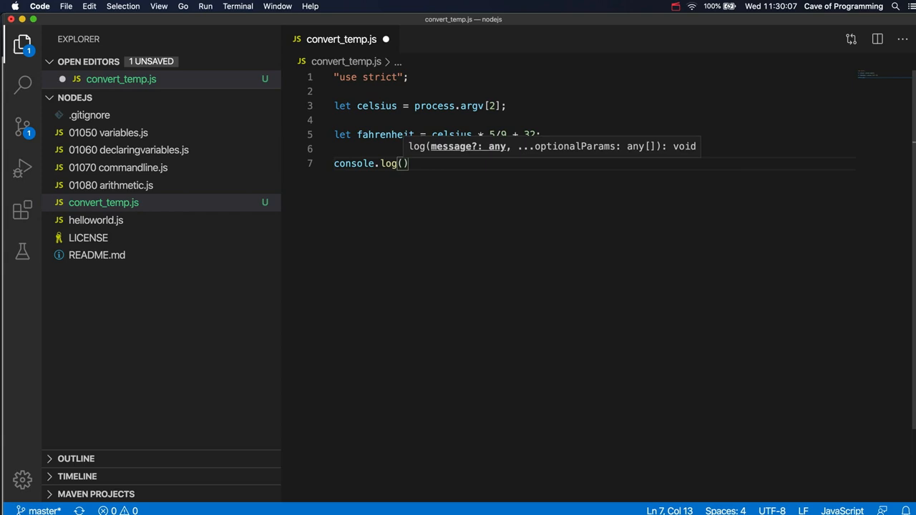
{"action": "type", "text": "celsius"}
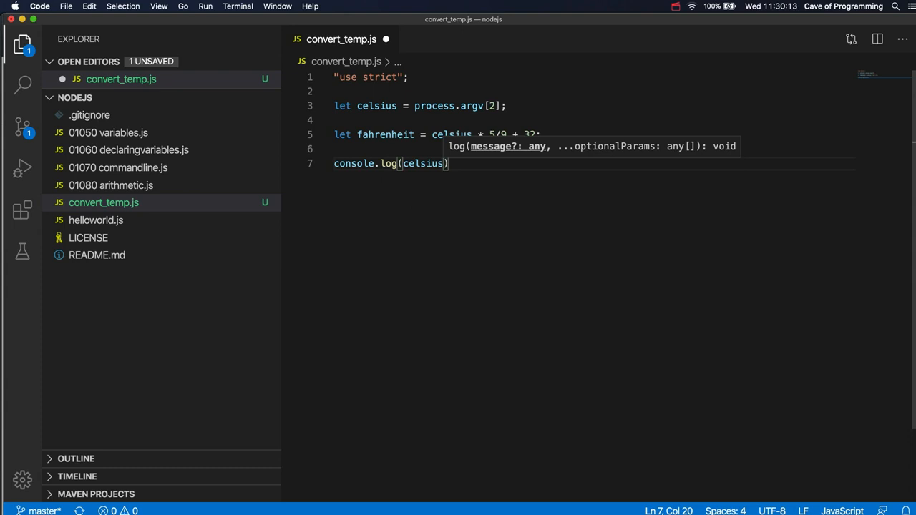
{"action": "type", "text": ", \""}
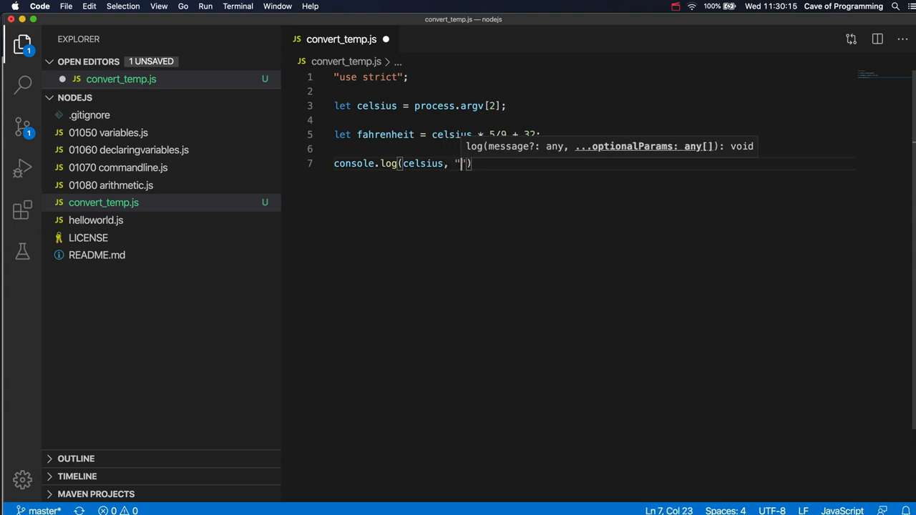
{"action": "type", "text": "in celsius is"}
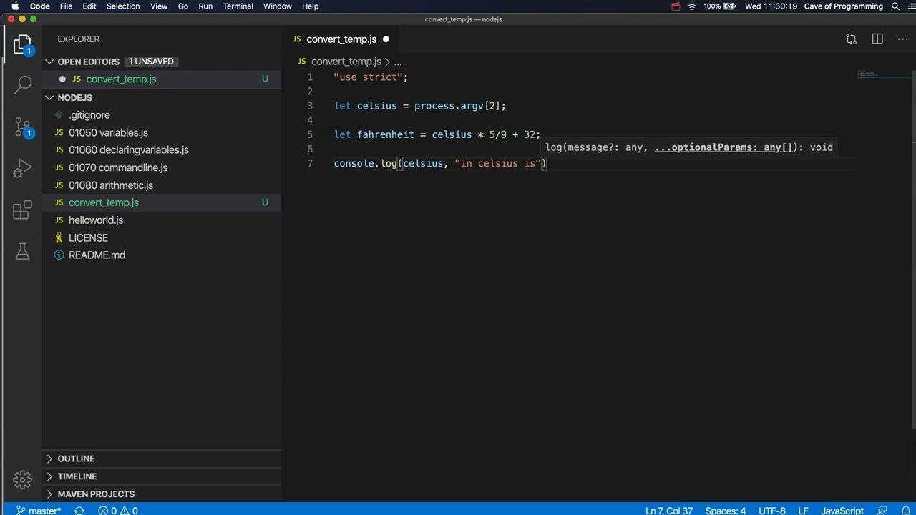
{"action": "type", "text": ", fa"}
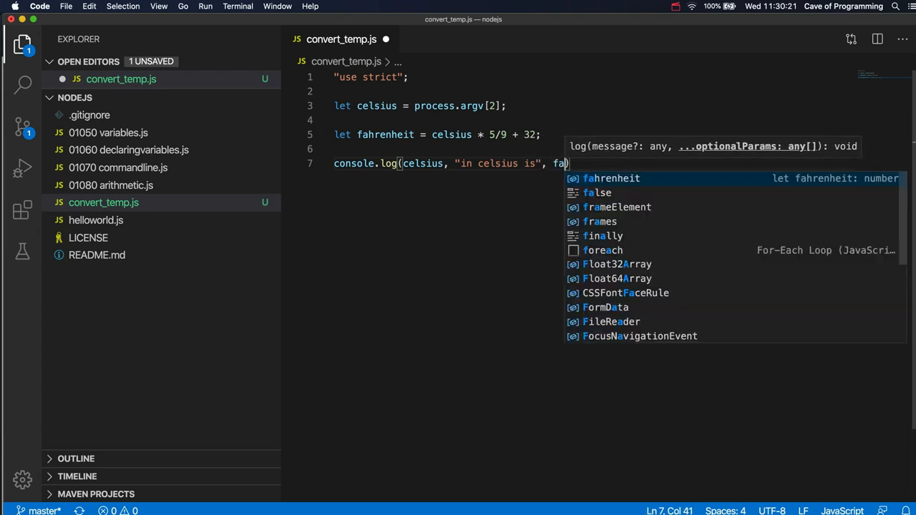
{"action": "key", "text": "Tab"}
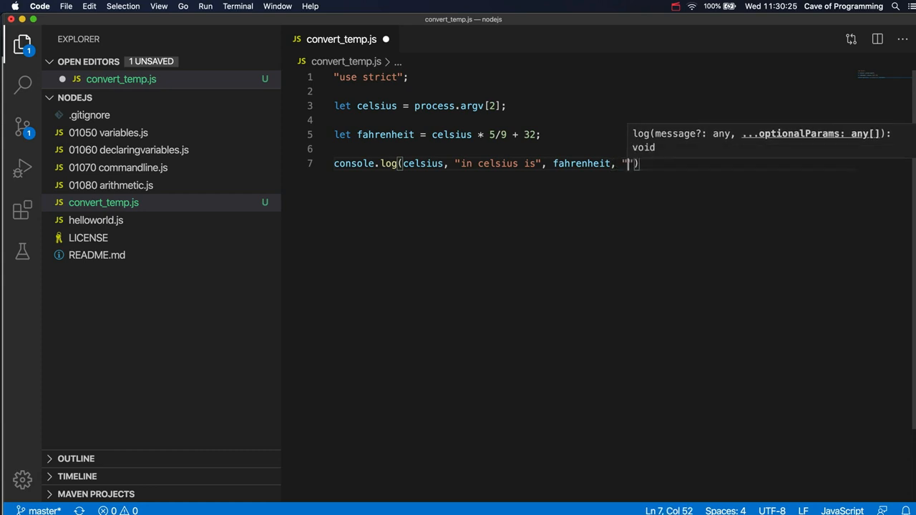
{"action": "type", "text": "Fahrenheit"}
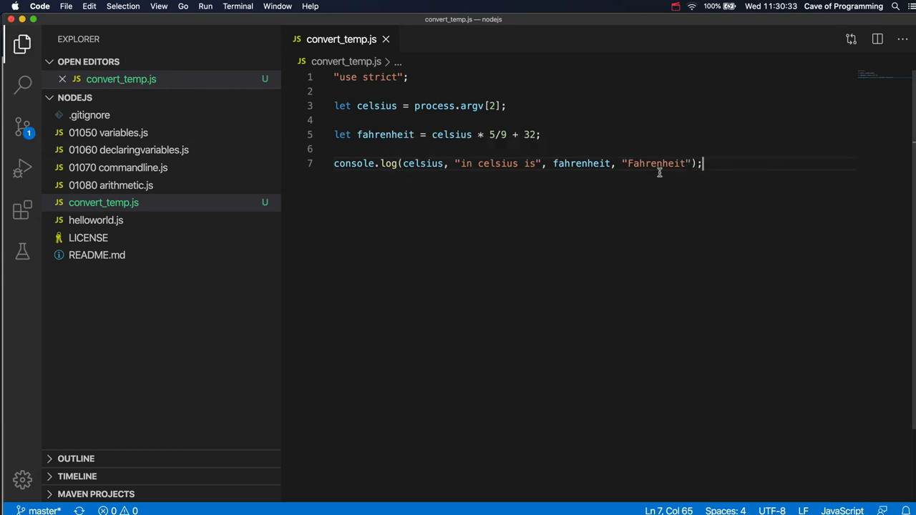
- Insert a comment above the log reading // 21 in celsisus is 65 in Fahrenheit
{"action": "key", "text": "Enter"}
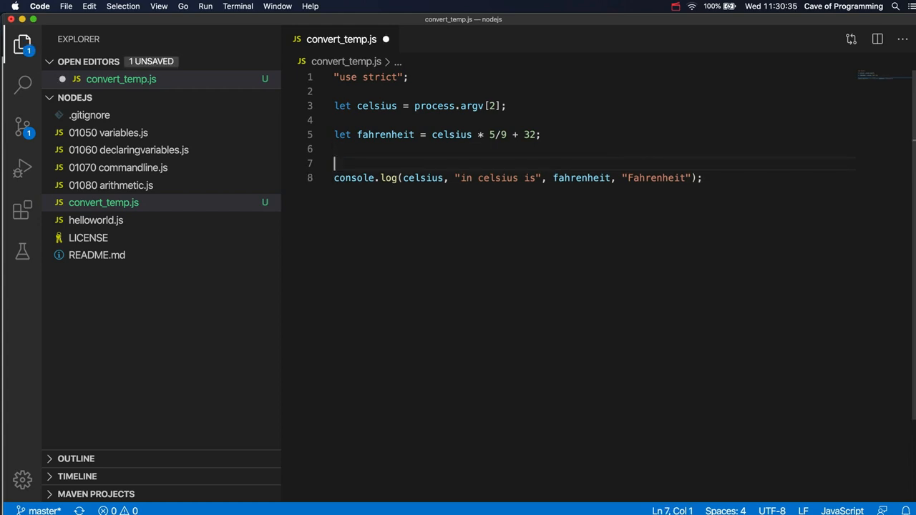
{"action": "type", "text": "// 21 in celsi"}
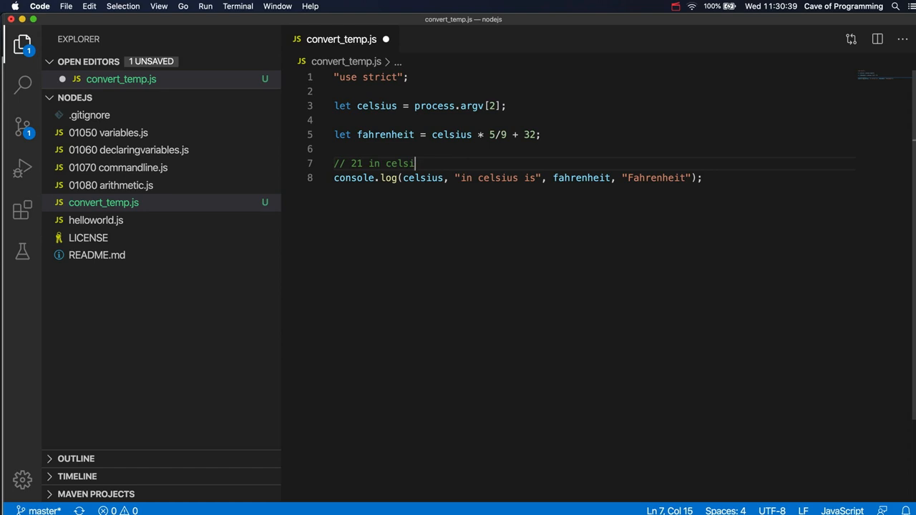
{"action": "type", "text": "us is"}
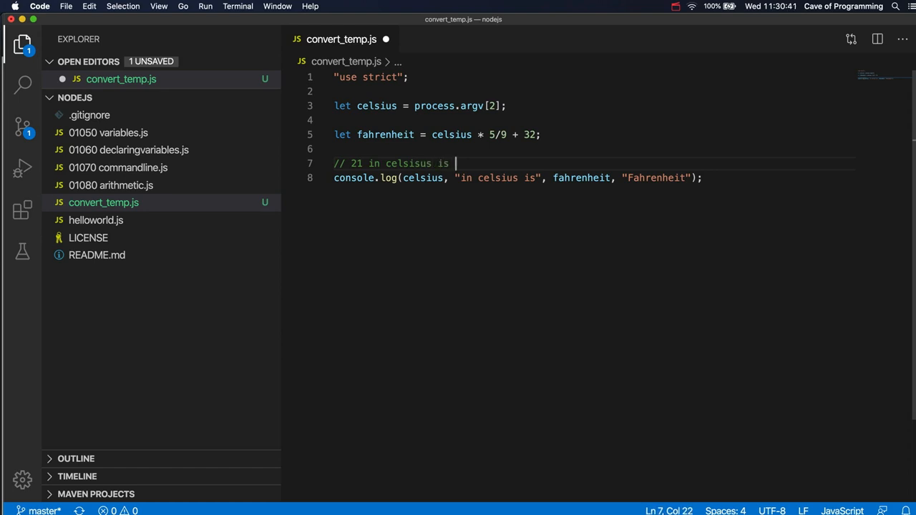
{"action": "type", "text": "63"}
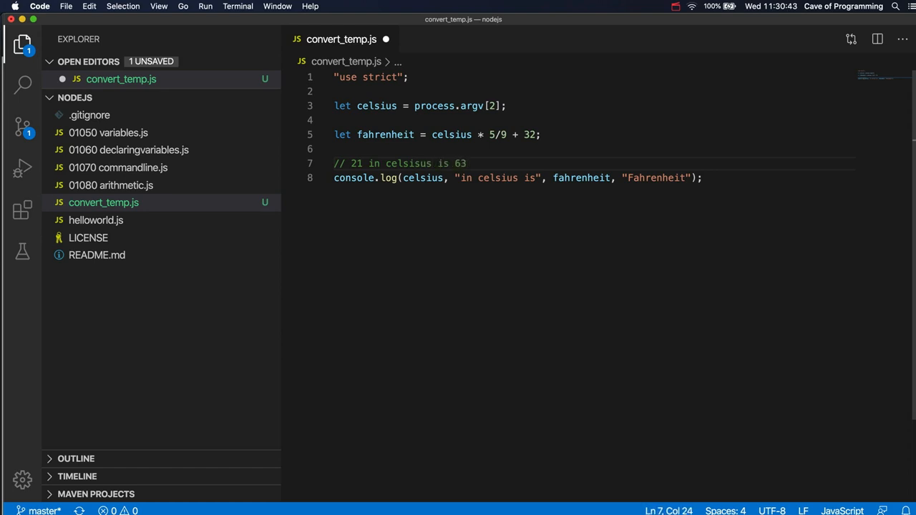
{"action": "type", "text": "5 in"}
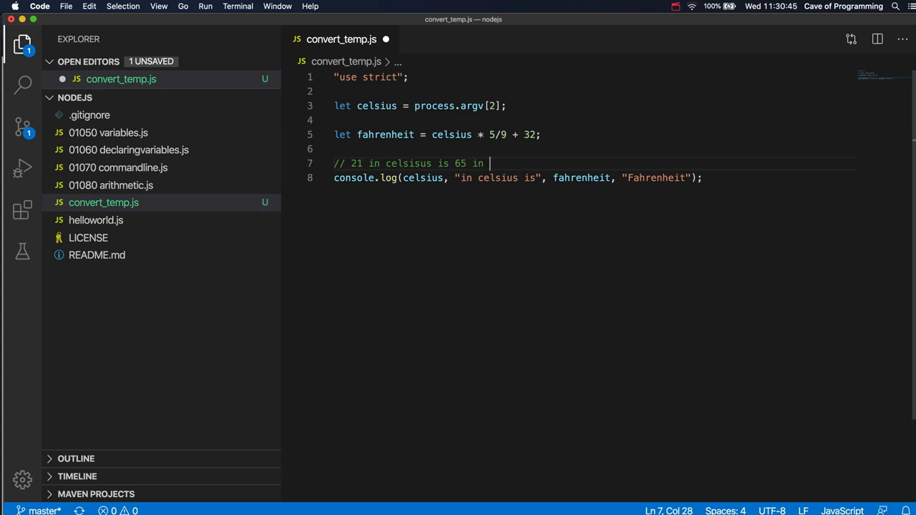
{"action": "type", "text": "Fe"}
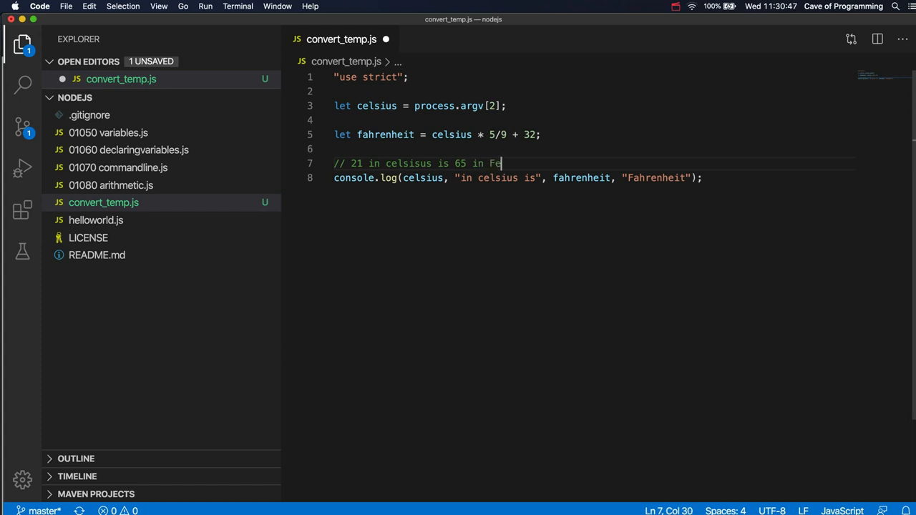
{"action": "type", "text": "hr"}
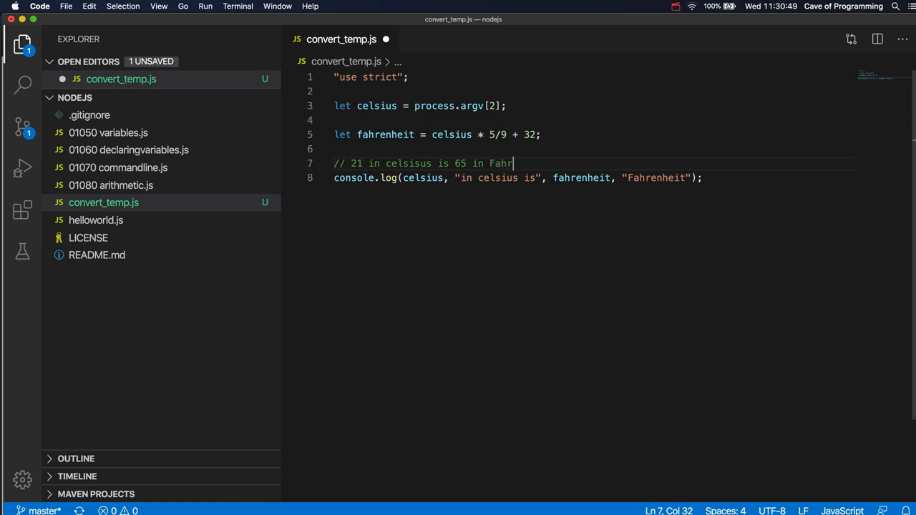
{"action": "type", "text": "enhei"}
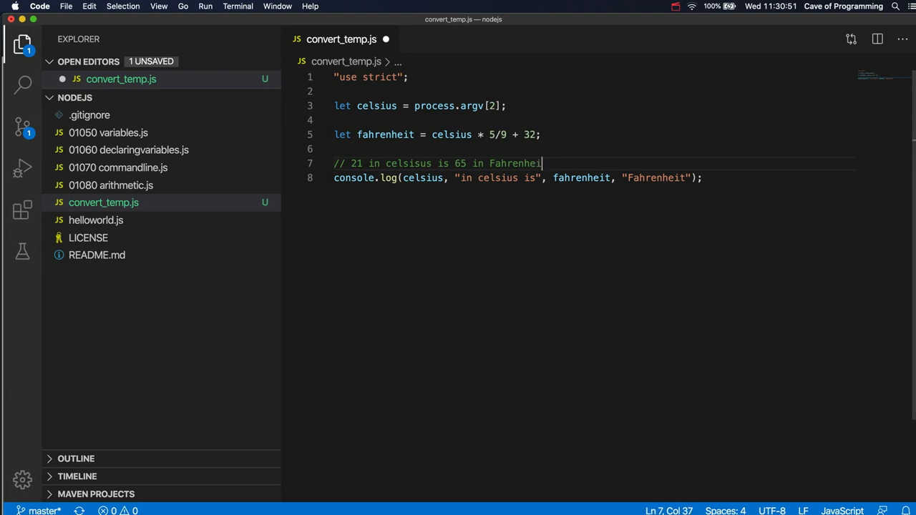
{"action": "type", "text": "t"}
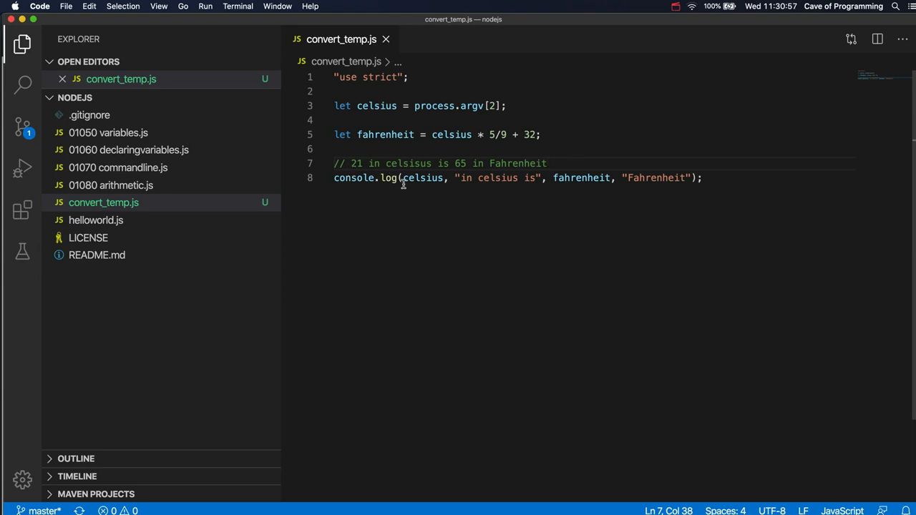
{"action": "double_click", "coordinate": [423, 177]}
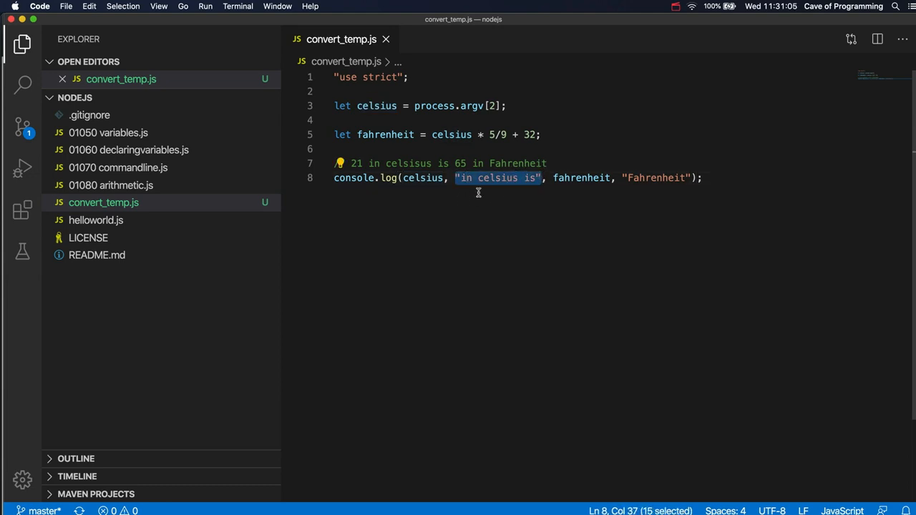
{"action": "mouse_move", "coordinate": [490, 187]}
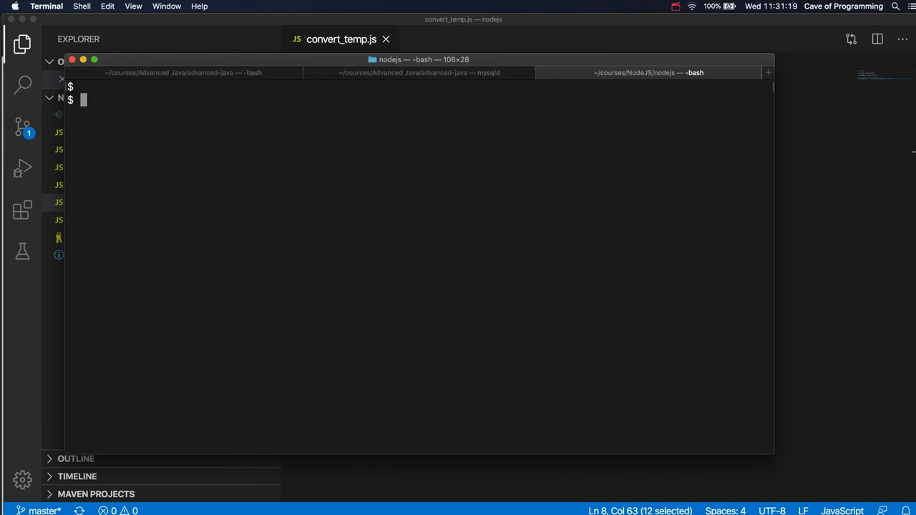
- Run node convert_temp.js 21 in Terminal, getting 43.666666666666664 Fahrenheit
{"action": "type", "text": "node convert_temp.js 21"}
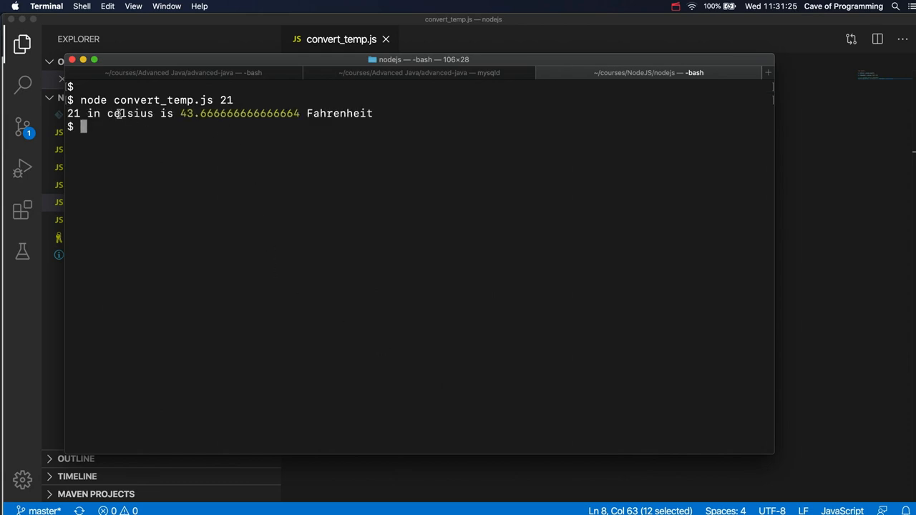
{"action": "mouse_move", "coordinate": [798, 186]}
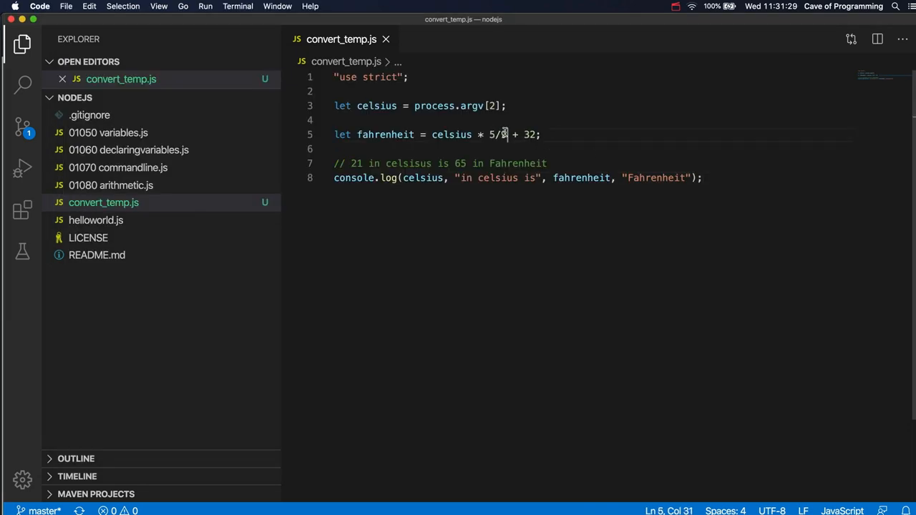
- Correct the formula to celsius * 9/5 + 32 so 21 converts to 69.8 Fahrenheit
{"action": "key", "text": "Backspace"}
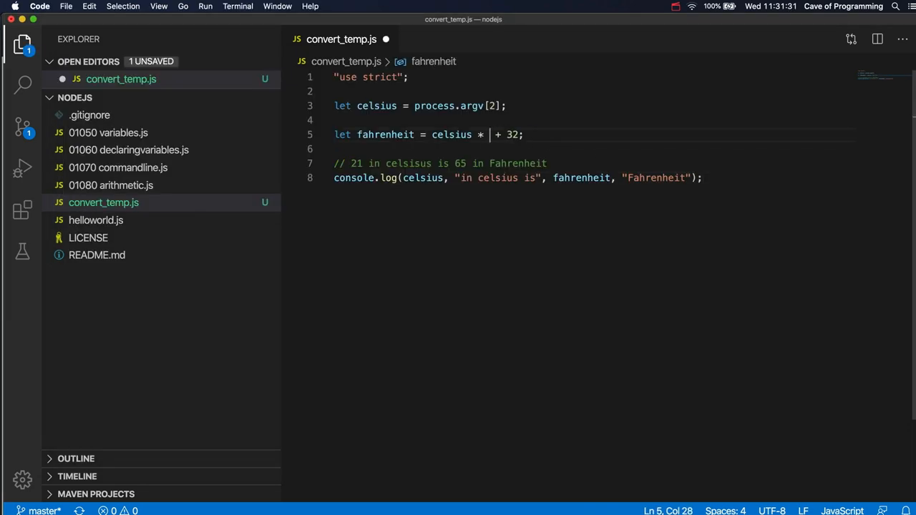
{"action": "type", "text": "9/5"}
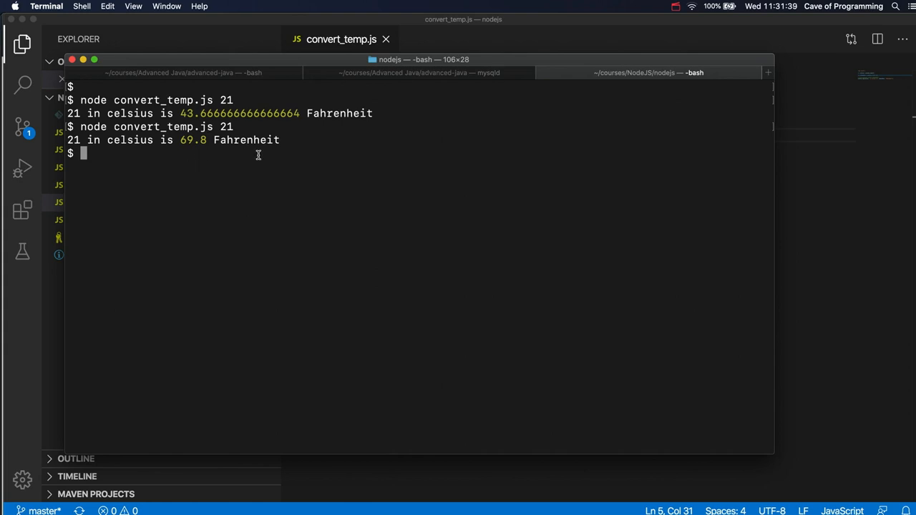
{"action": "mouse_move", "coordinate": [852, 222]}
{"action": "type", "text": "// 21 in celsisus is  in Fahrenheit"}
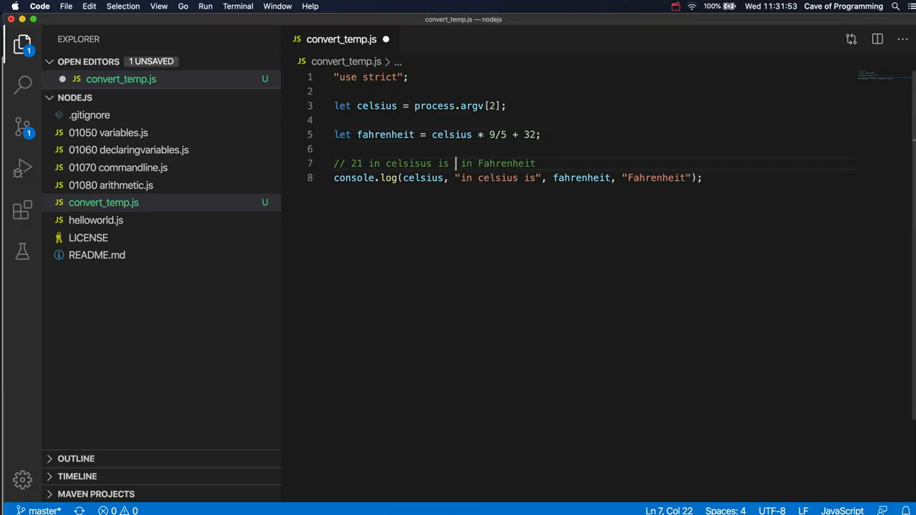
- Change the comment's Fahrenheit value from 65 to 70 so it reads '21 in celsisus is 70 in Fahrenheit'
{"action": "type", "text": "7"}
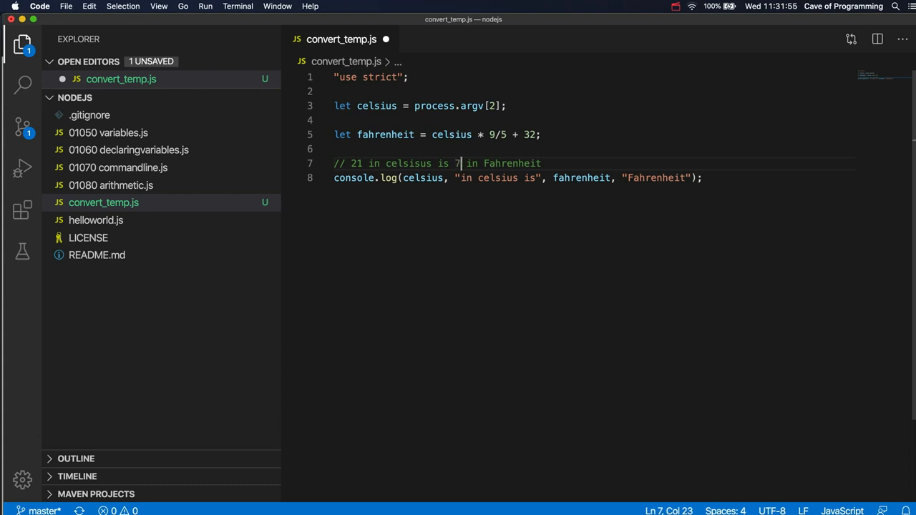
{"action": "type", "text": "0"}
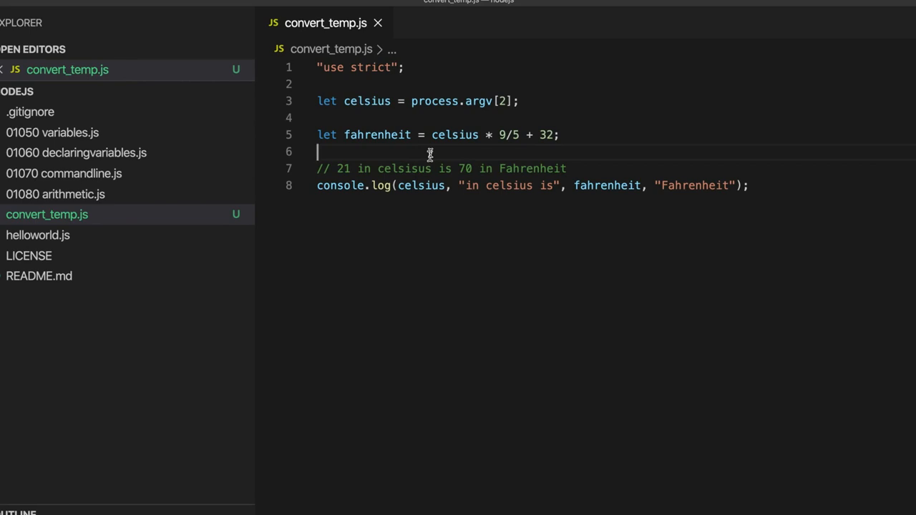
{"action": "mouse_move", "coordinate": [573, 148]}
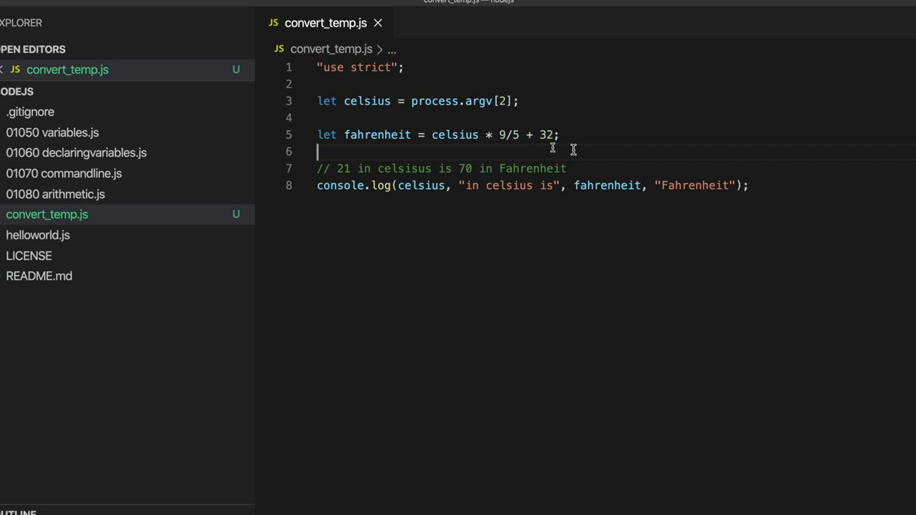
{"action": "mouse_move", "coordinate": [442, 152]}
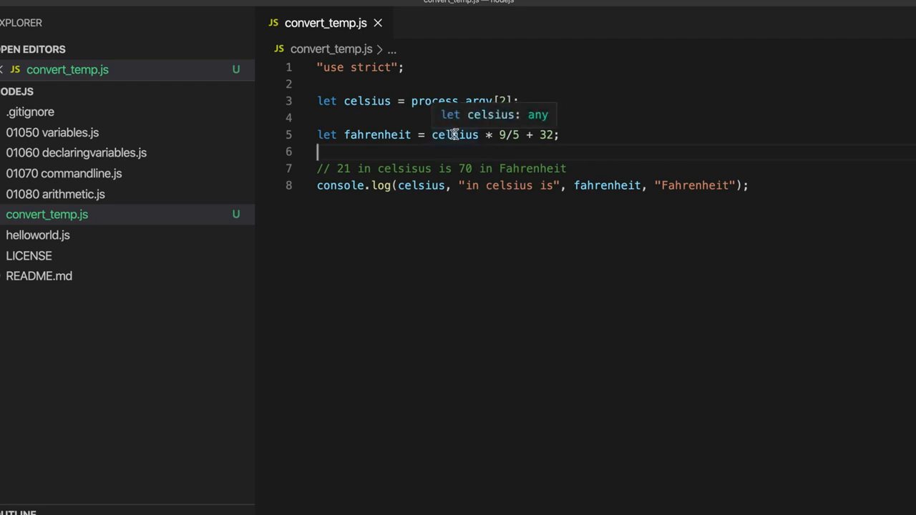
{"action": "left_click", "coordinate": [455, 135]}
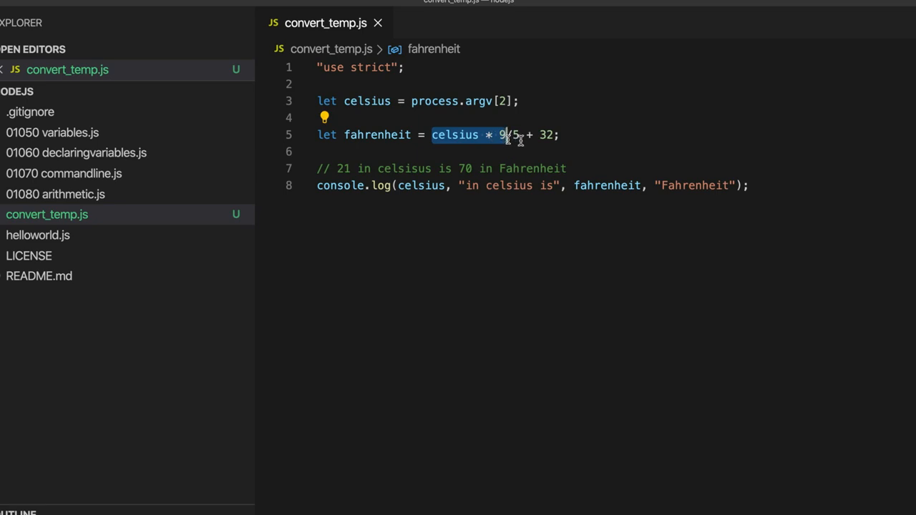
{"action": "mouse_move", "coordinate": [513, 143]}
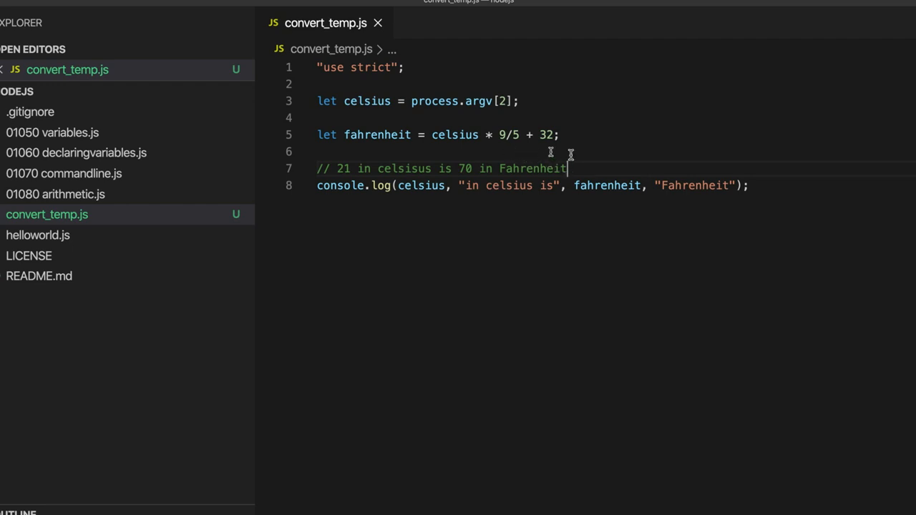
{"action": "mouse_move", "coordinate": [614, 152]}
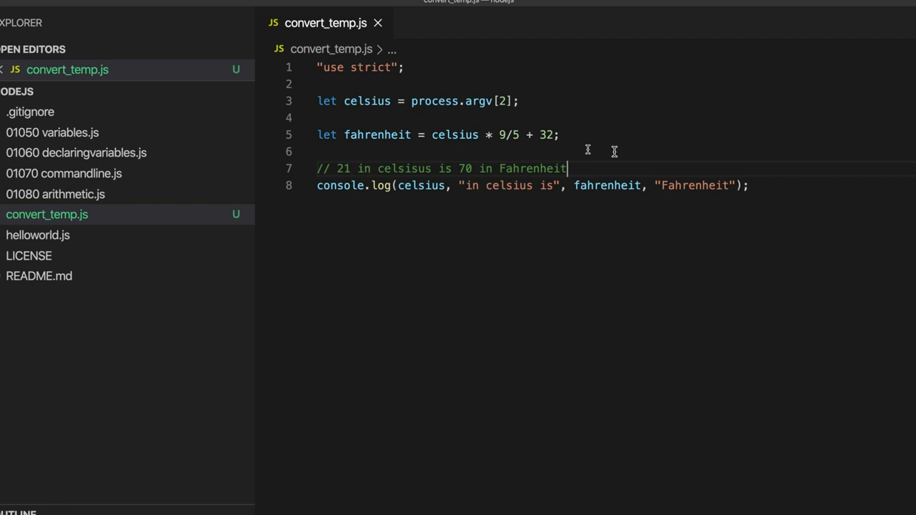
{"action": "mouse_move", "coordinate": [481, 169]}
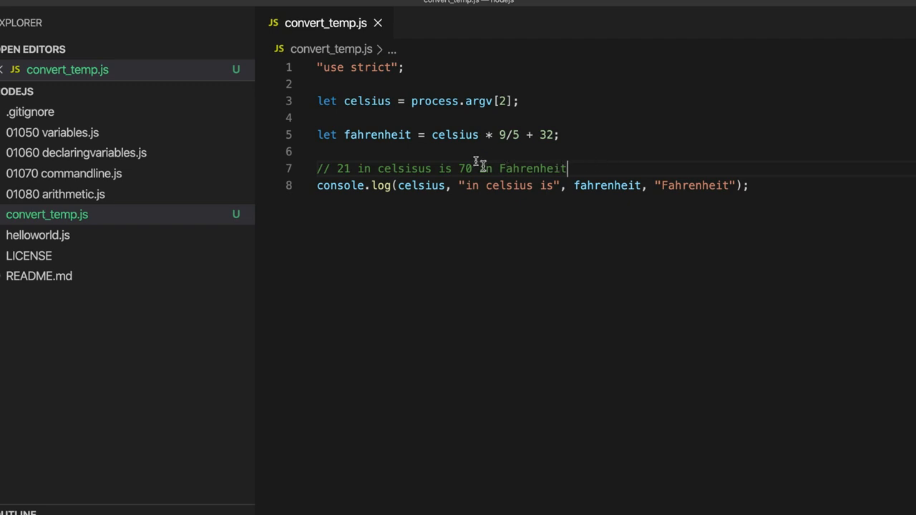
{"action": "mouse_move", "coordinate": [571, 169]}
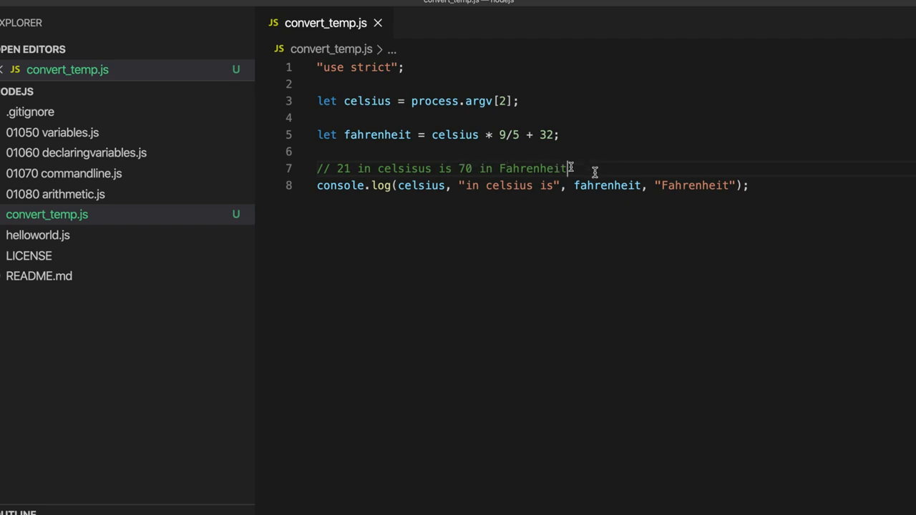